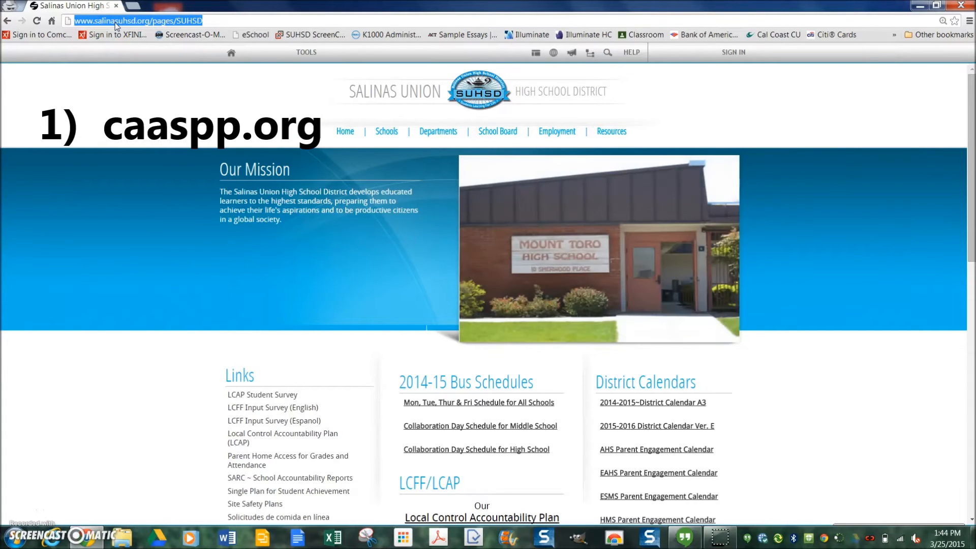
- Go to caaspp.org in Chrome to load the CAASPP Portal home page
text(caaspp.org)
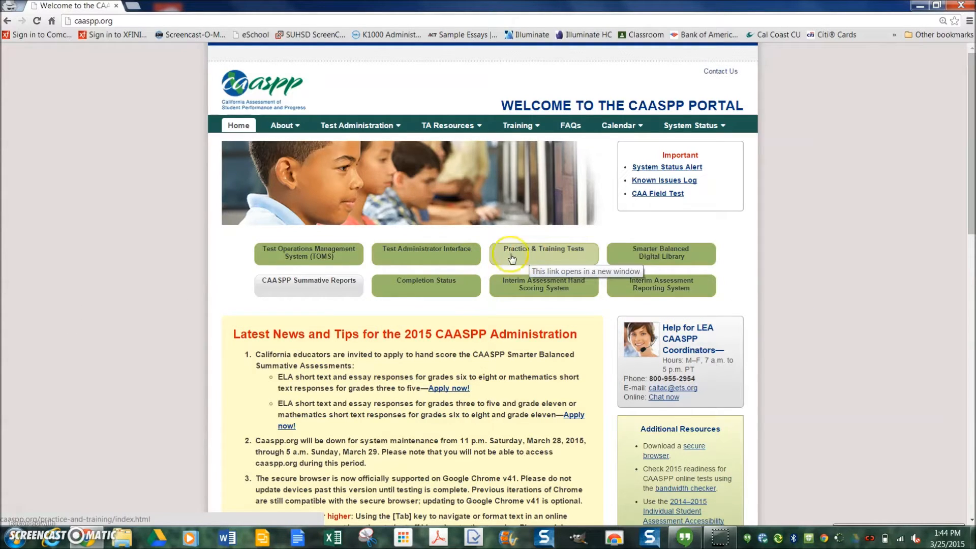
mouse_move(426, 254)
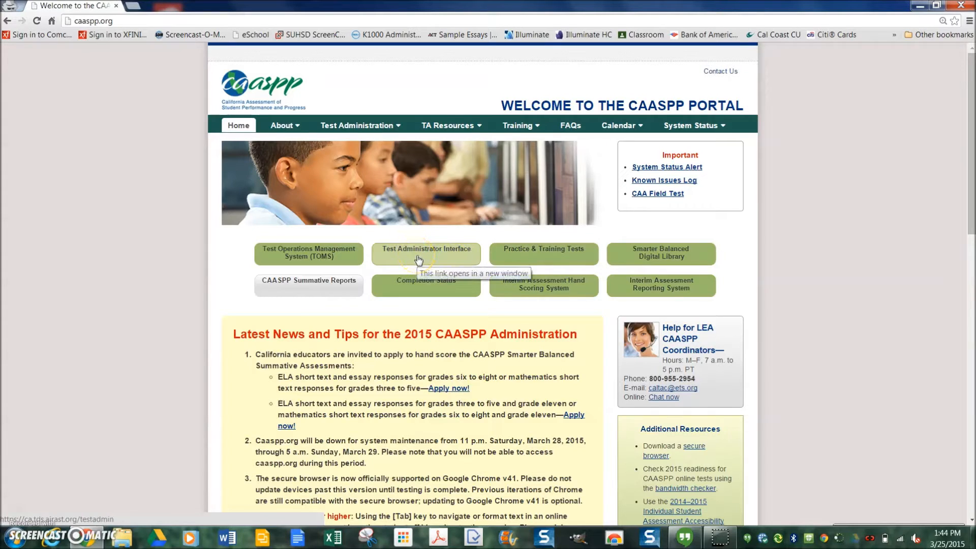
click(417, 257)
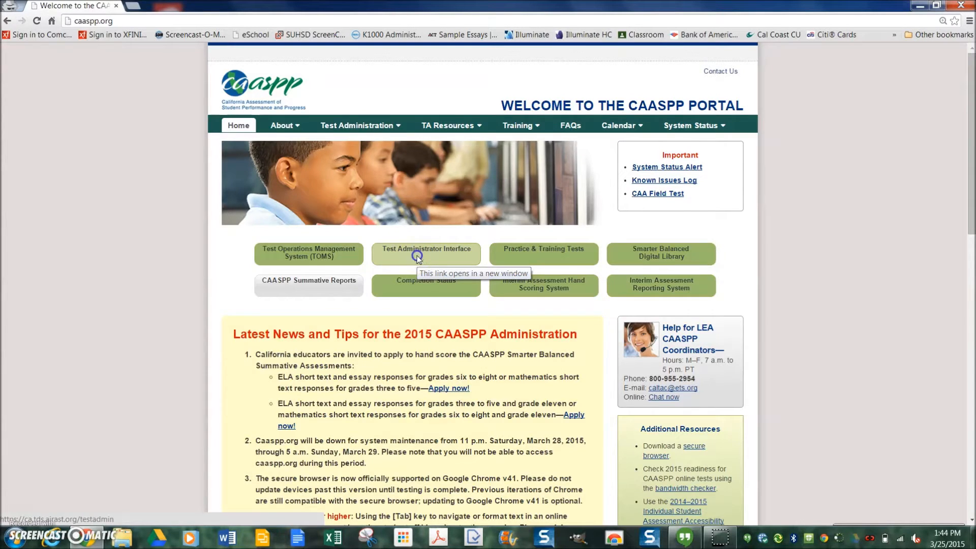
click(427, 252)
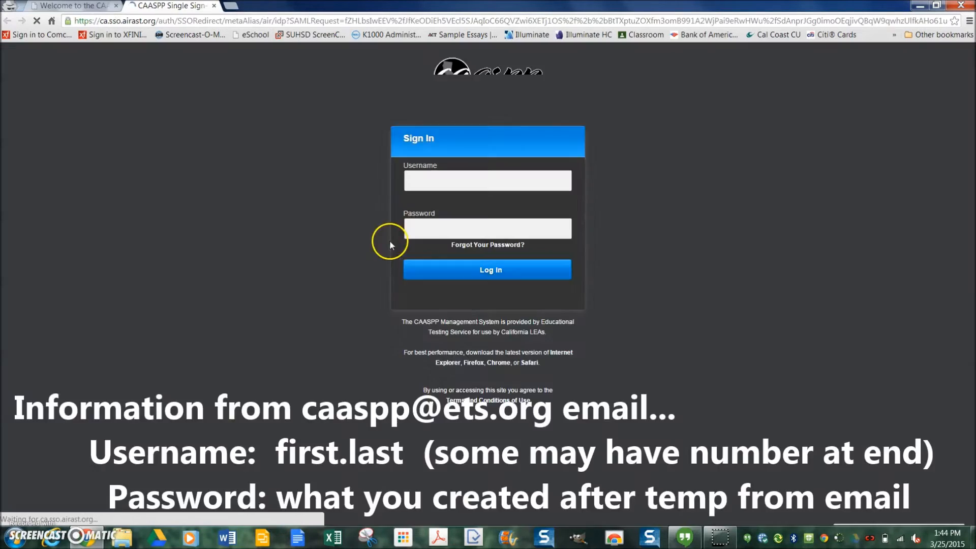
click(487, 180)
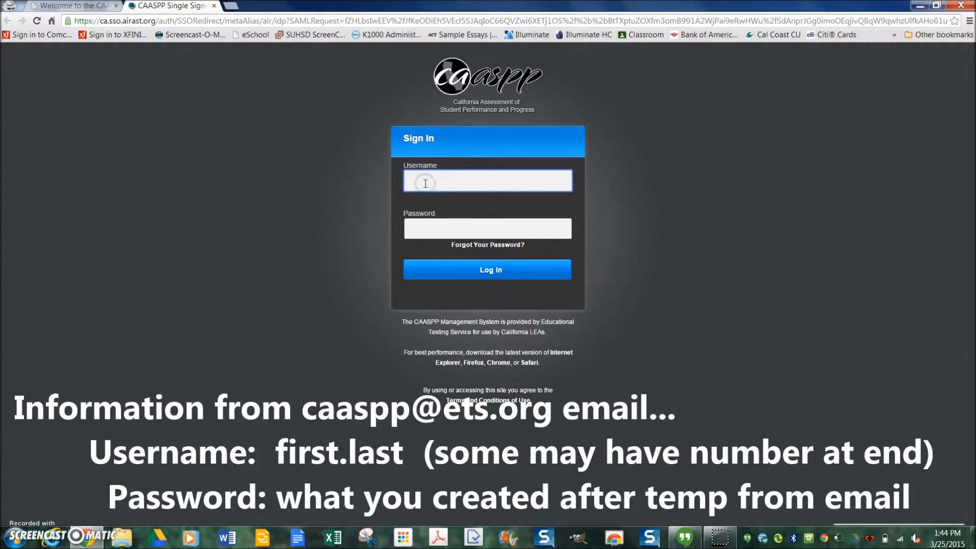
text(paul s)
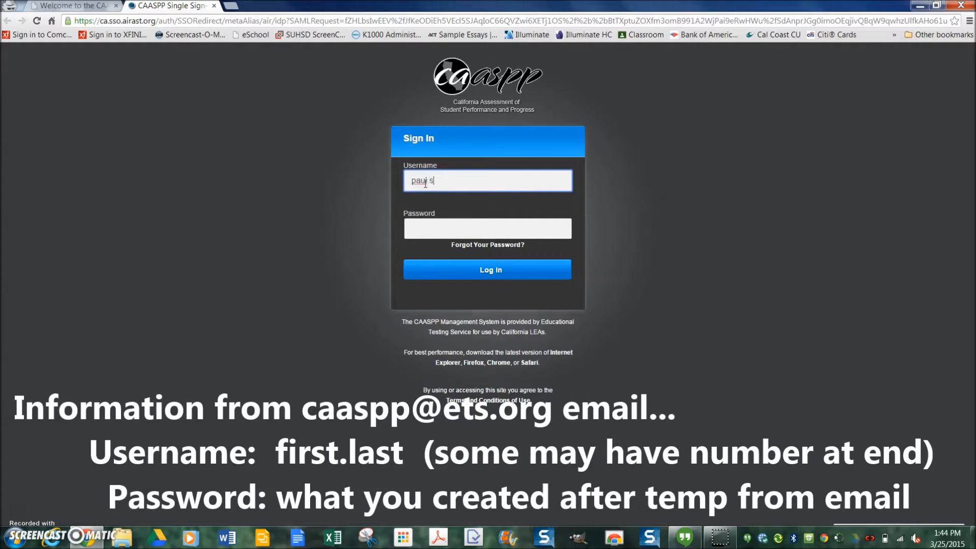
text(cavo)
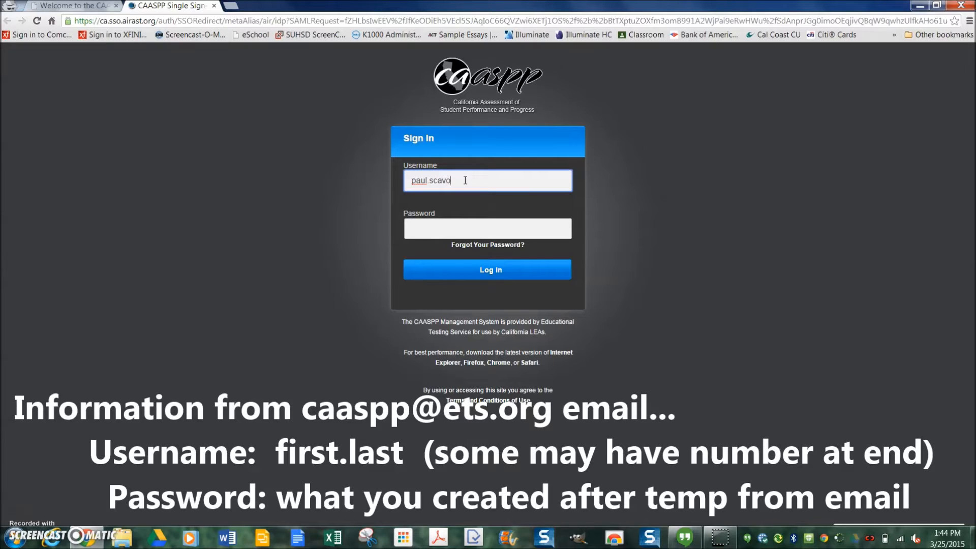
click(488, 229)
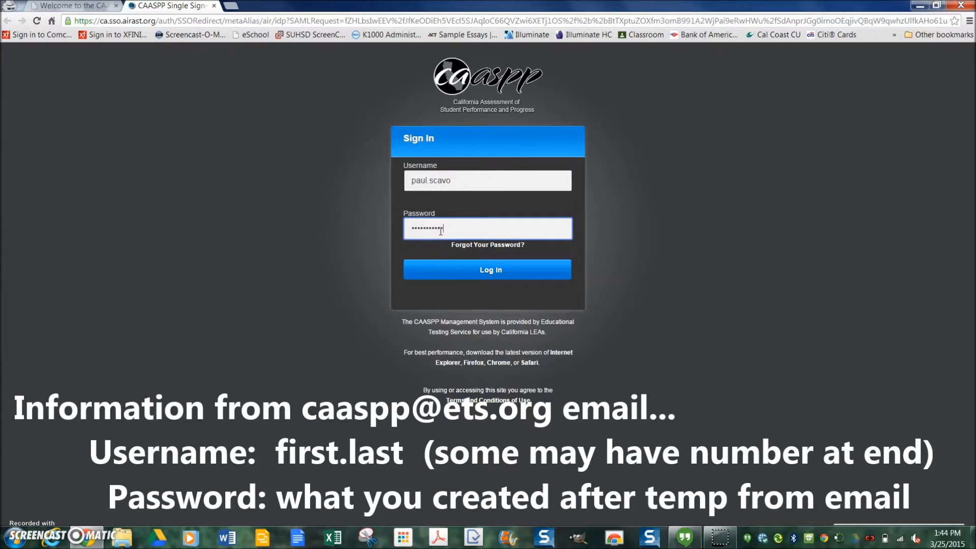
click(489, 269)
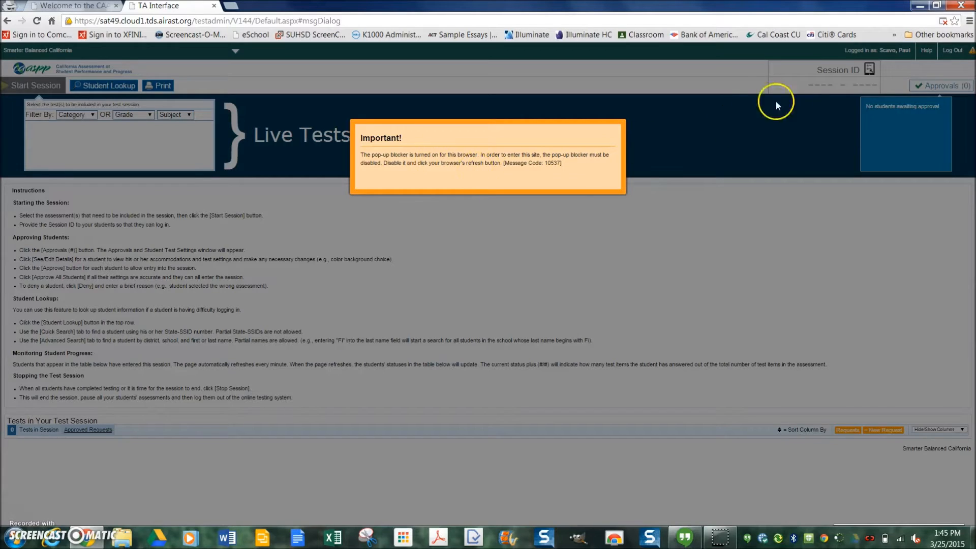
mouse_move(944, 24)
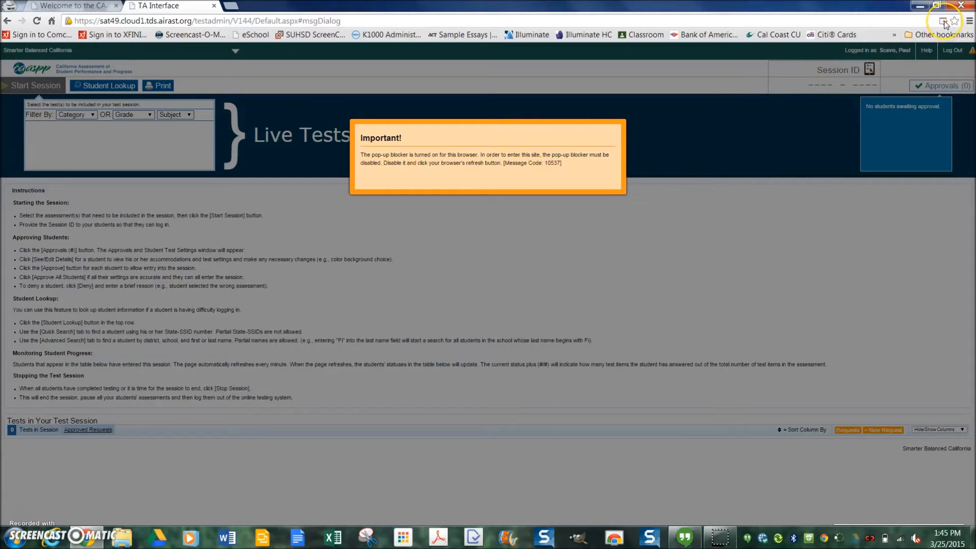
- Always allow pop-ups from sat49.cloud1.tds.airast.org in Chrome
click(944, 20)
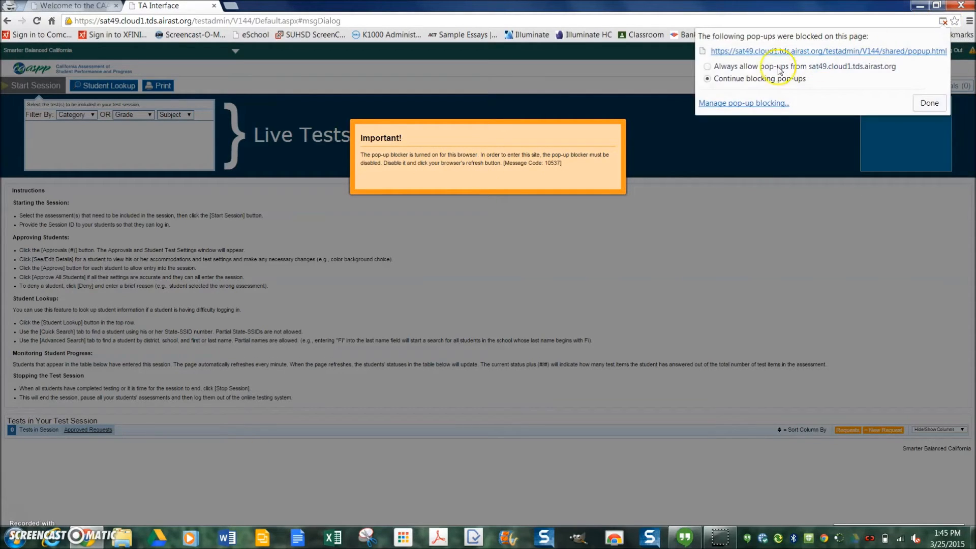
click(707, 66)
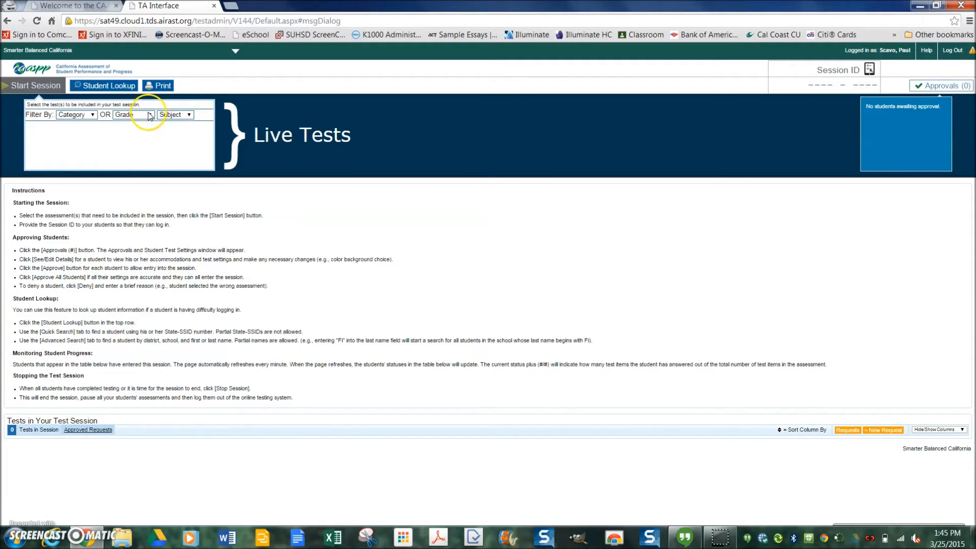
- Filter the test list to Grade High School and Subject ELA, then browse the results
click(150, 114)
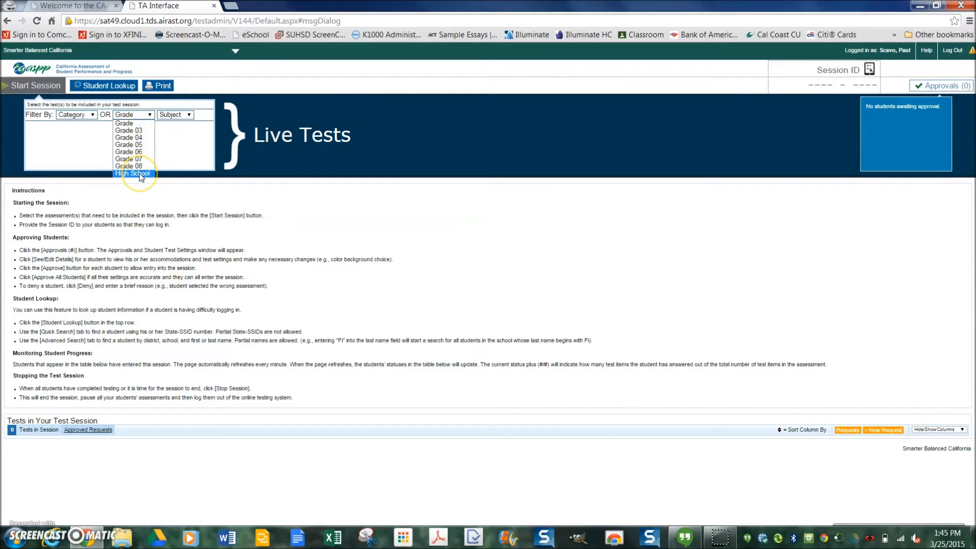
click(132, 173)
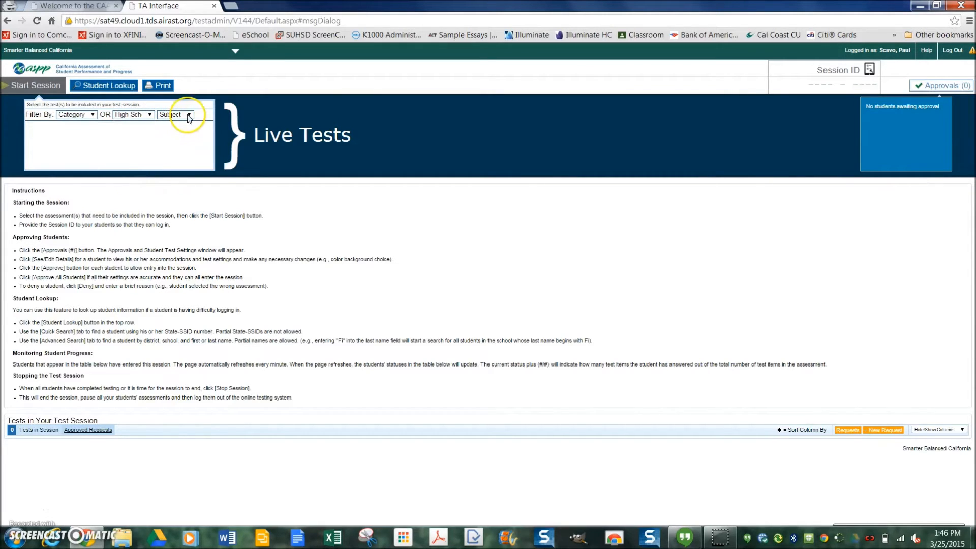
click(188, 115)
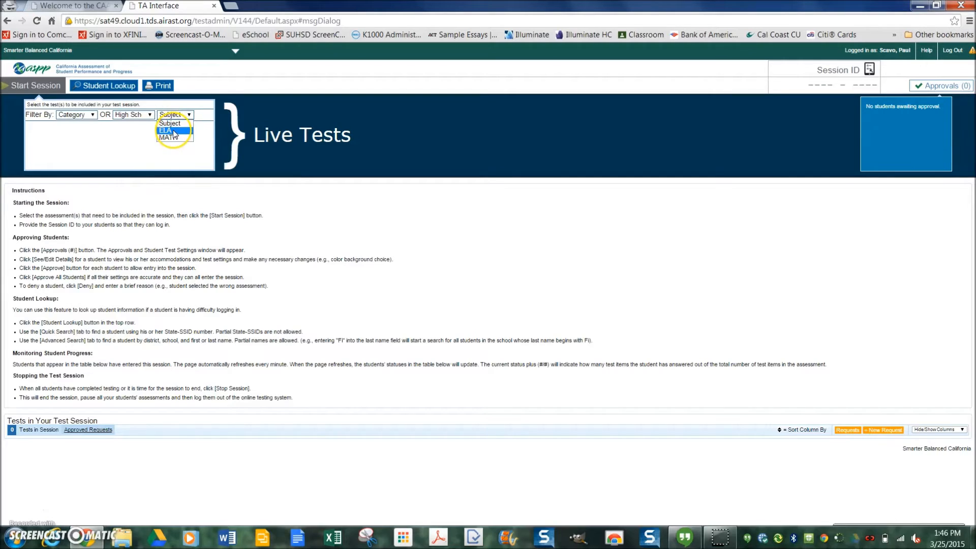
click(168, 130)
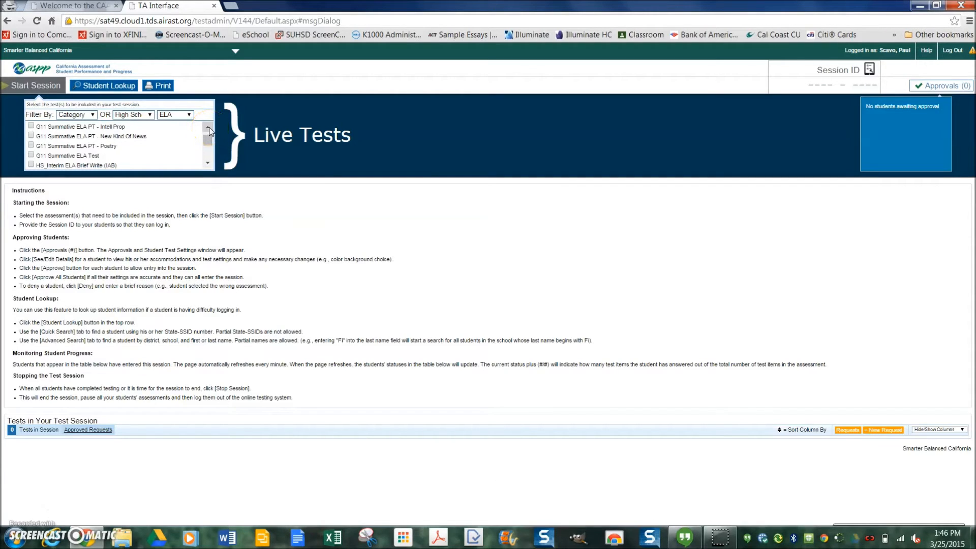
click(208, 128)
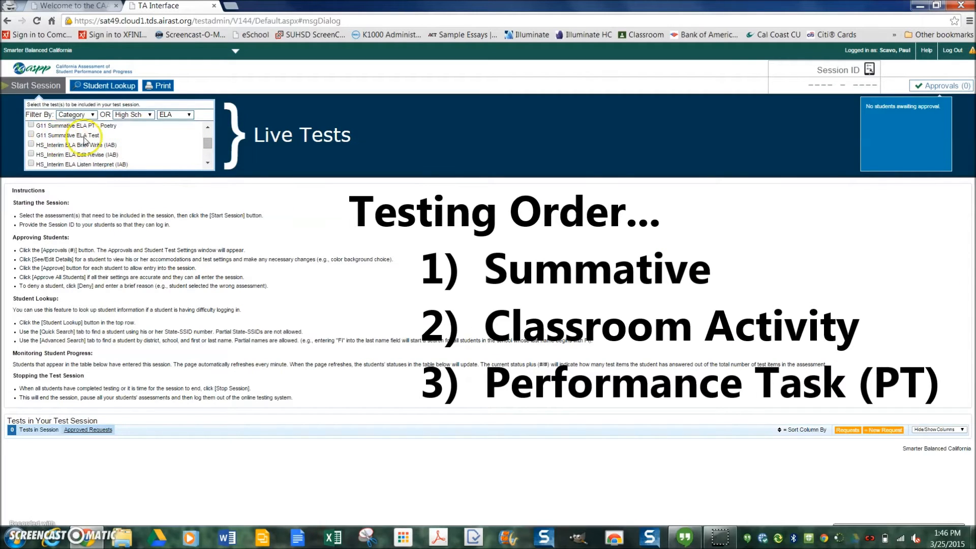
- Select the G11 Summative ELA Test and start a session, getting ID CA-1EB6-3
click(30, 136)
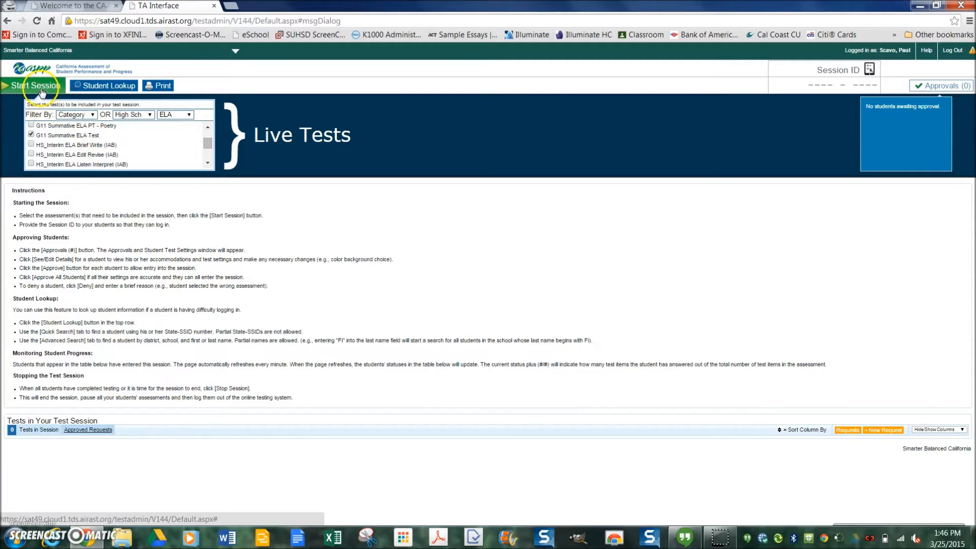
click(34, 85)
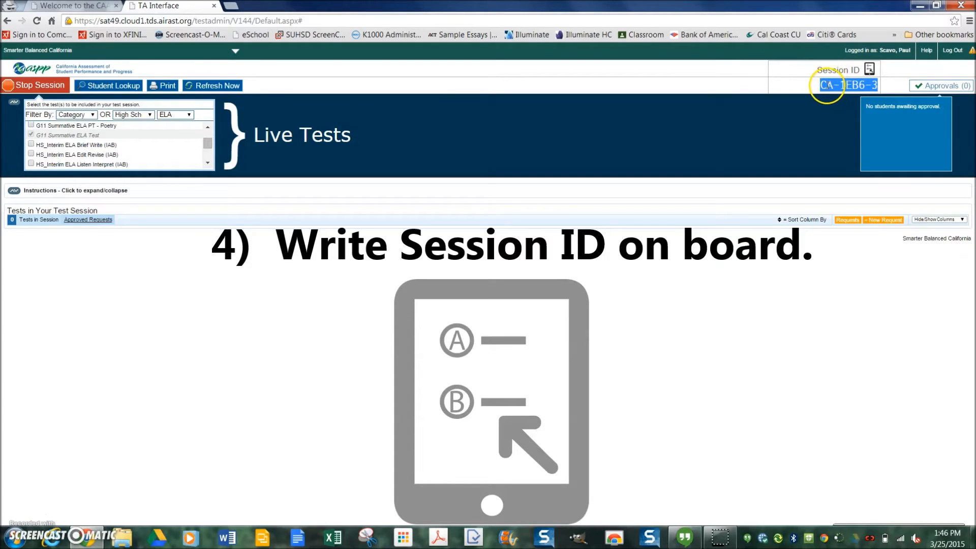
mouse_move(771, 175)
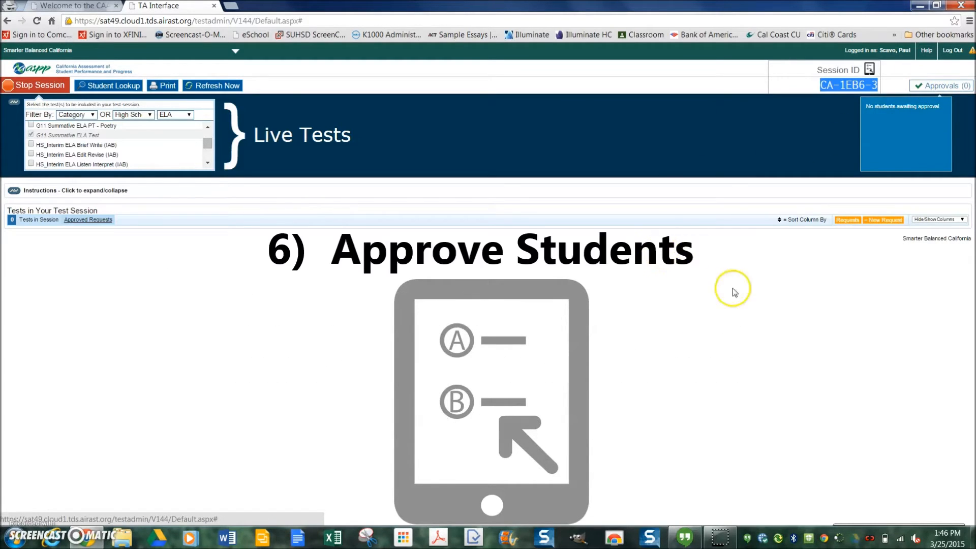
mouse_move(733, 284)
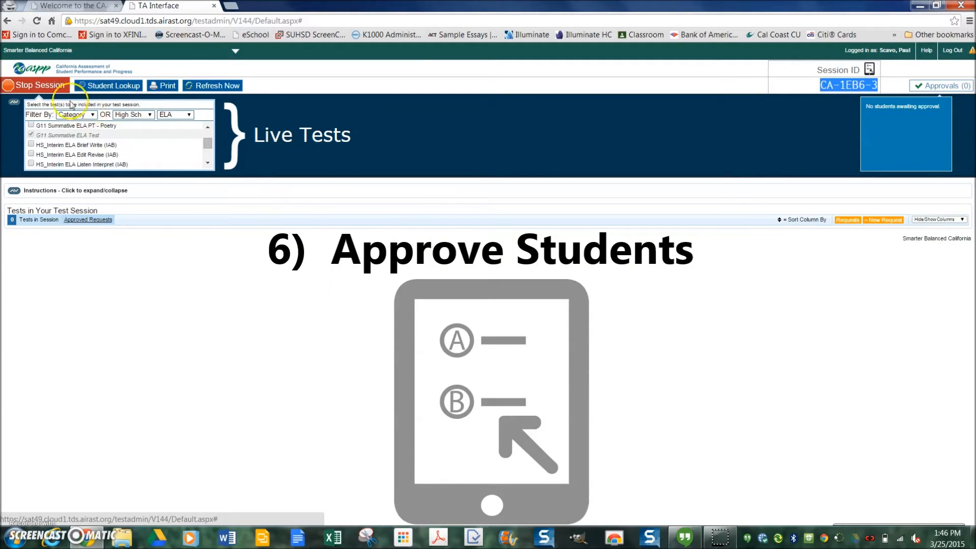
- Stop the G11 Summative ELA session and confirm with OK
click(35, 86)
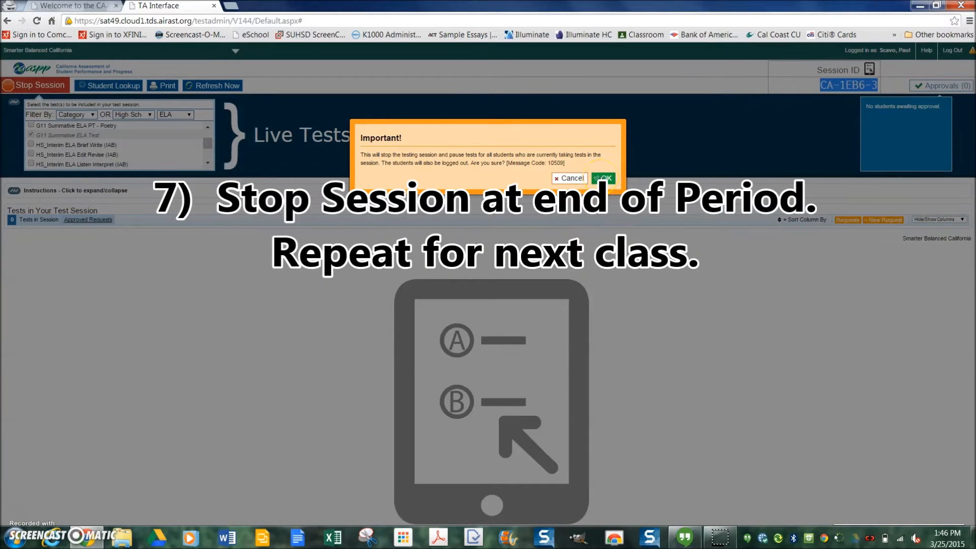
click(601, 178)
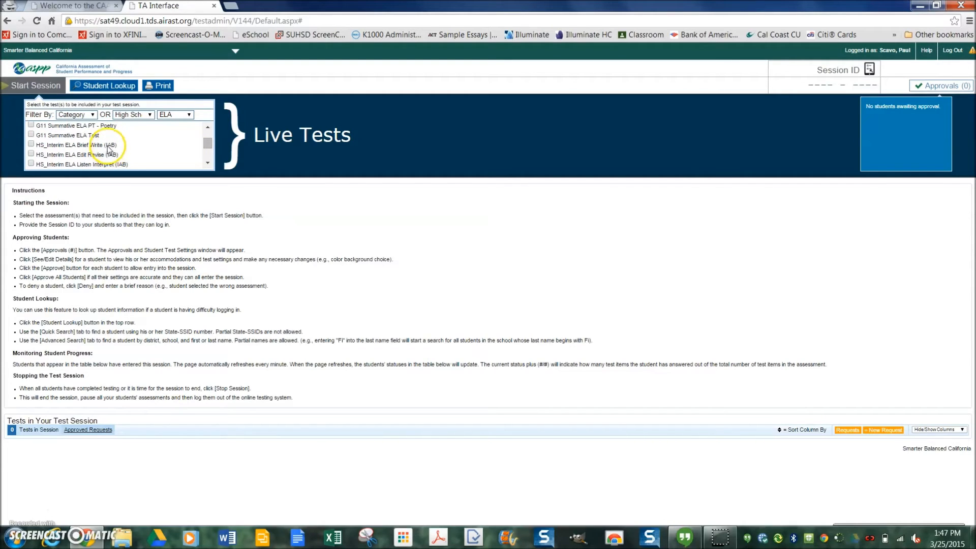
- Start G11 Summative ELA session CA-4A3D-3, then stop it and confirm
click(31, 135)
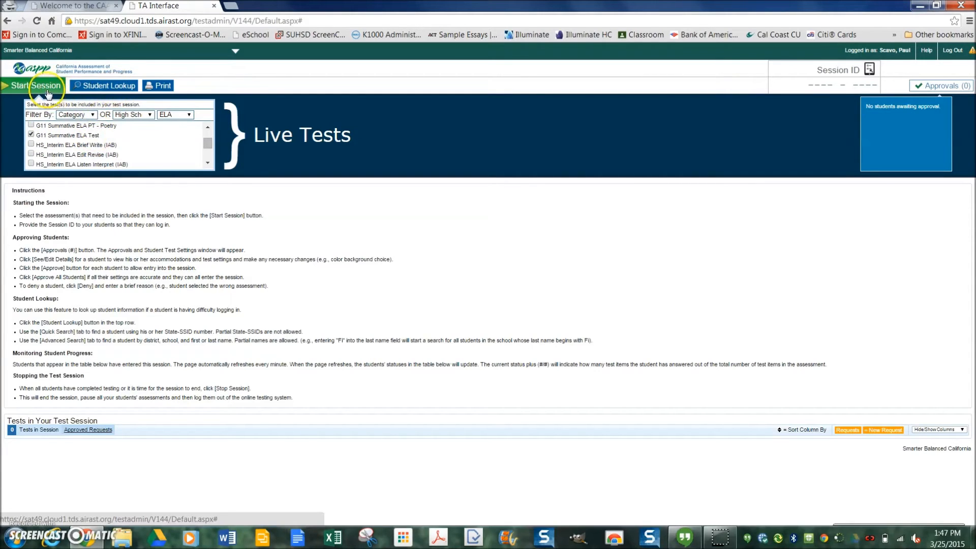
click(31, 85)
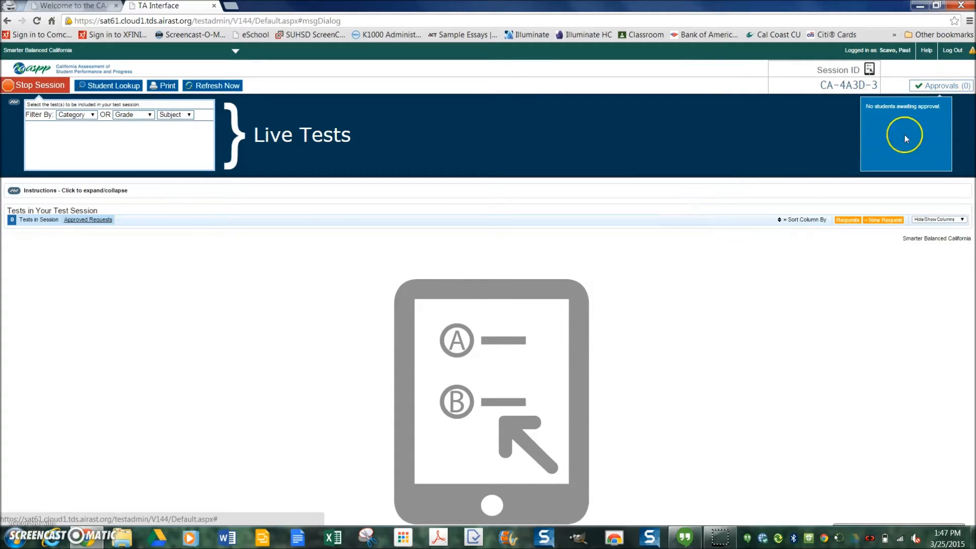
mouse_move(535, 235)
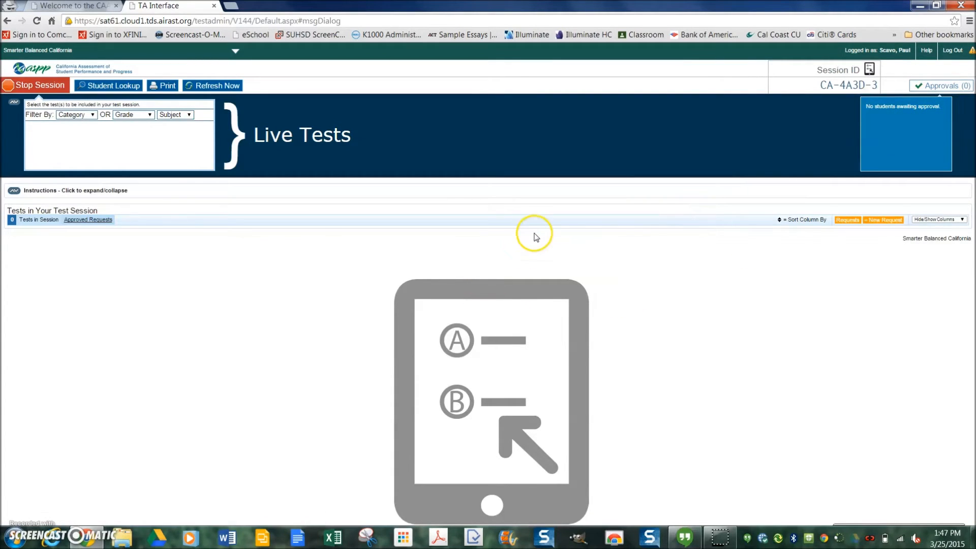
mouse_move(49, 85)
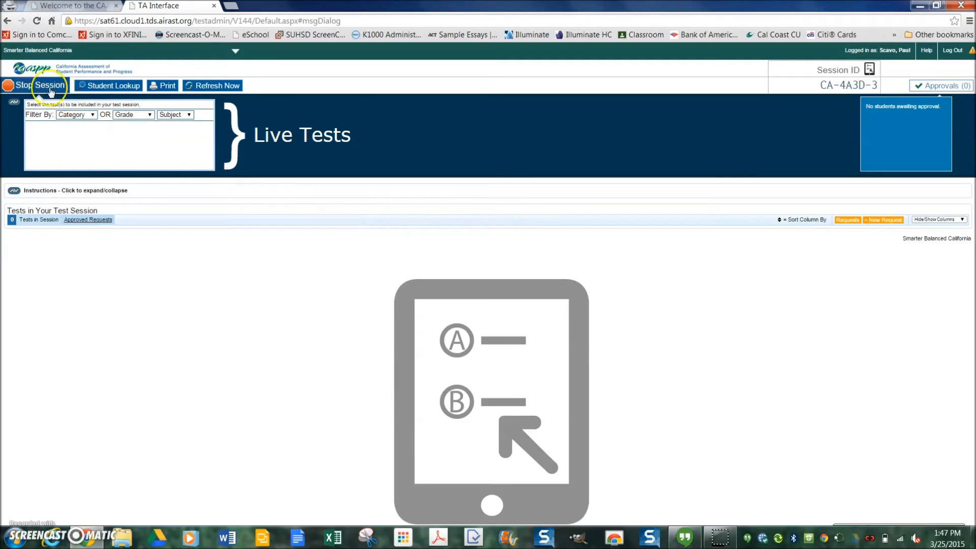
click(31, 86)
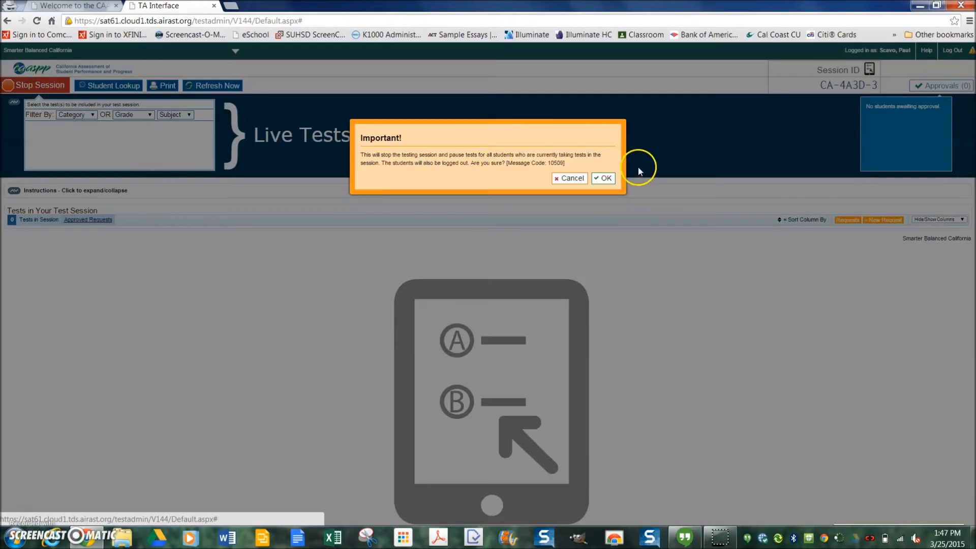
click(602, 178)
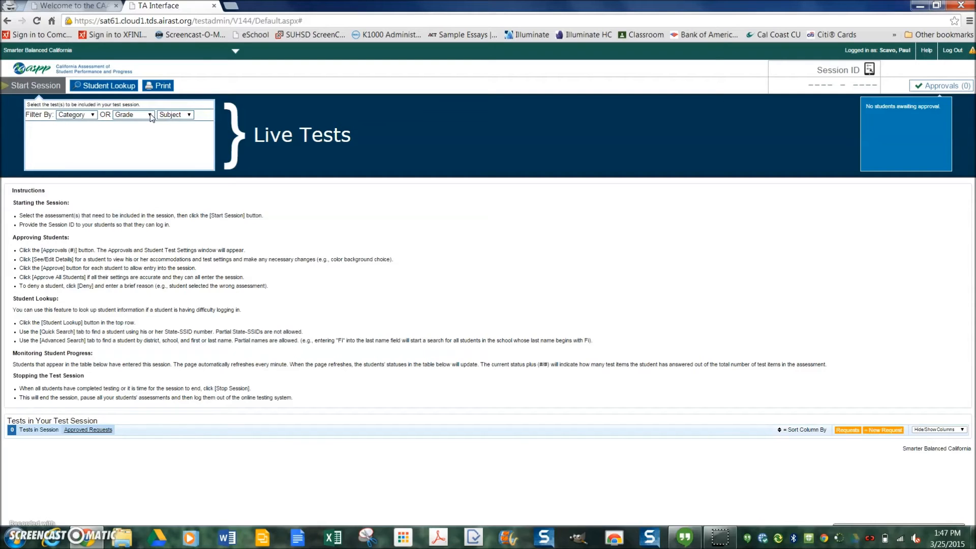
- Filter to High School ELA and start session CA-6C46-5 for G11 ELA PT Environmental Awareness
click(148, 114)
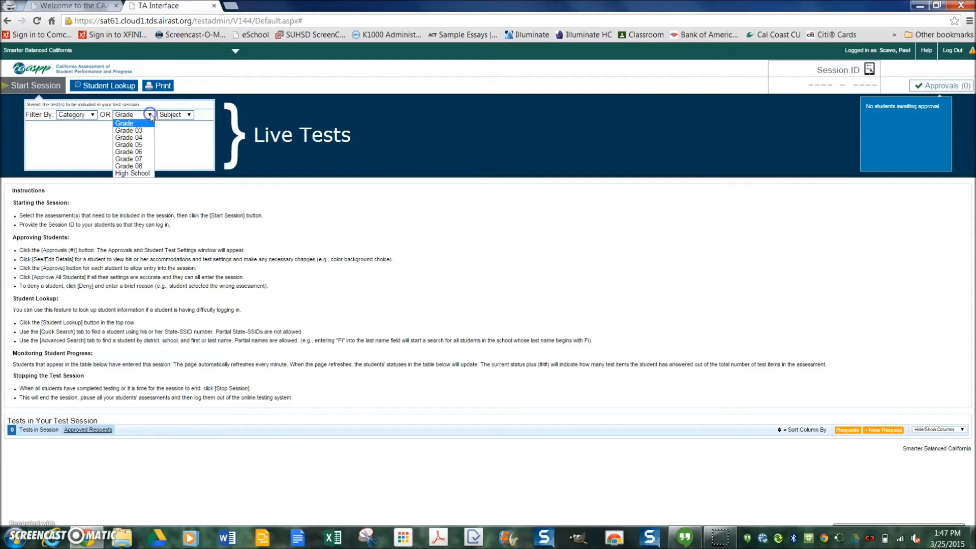
click(188, 114)
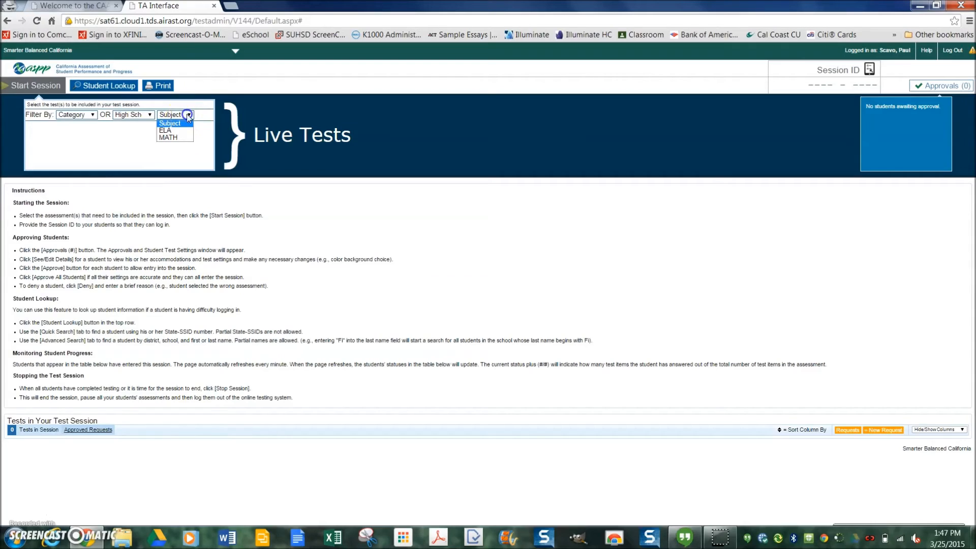
click(165, 131)
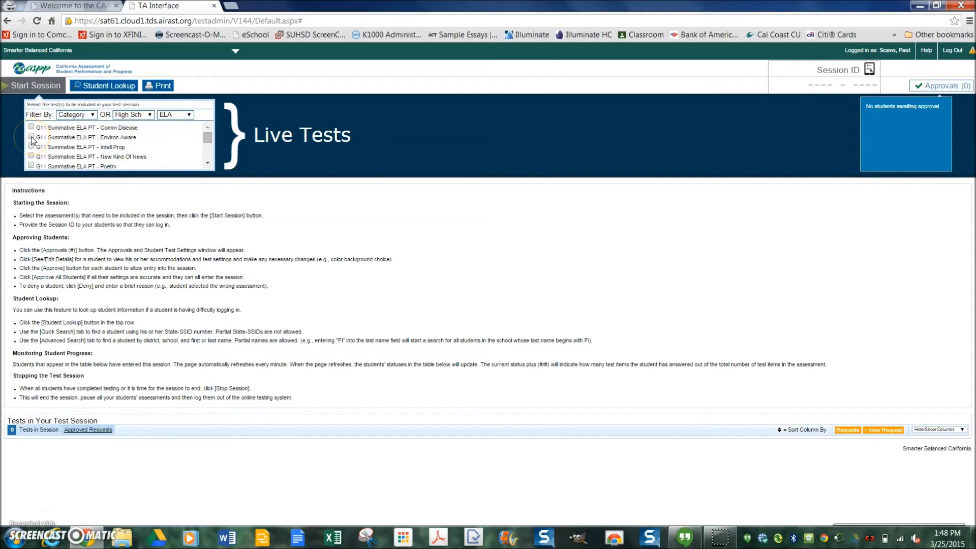
click(32, 137)
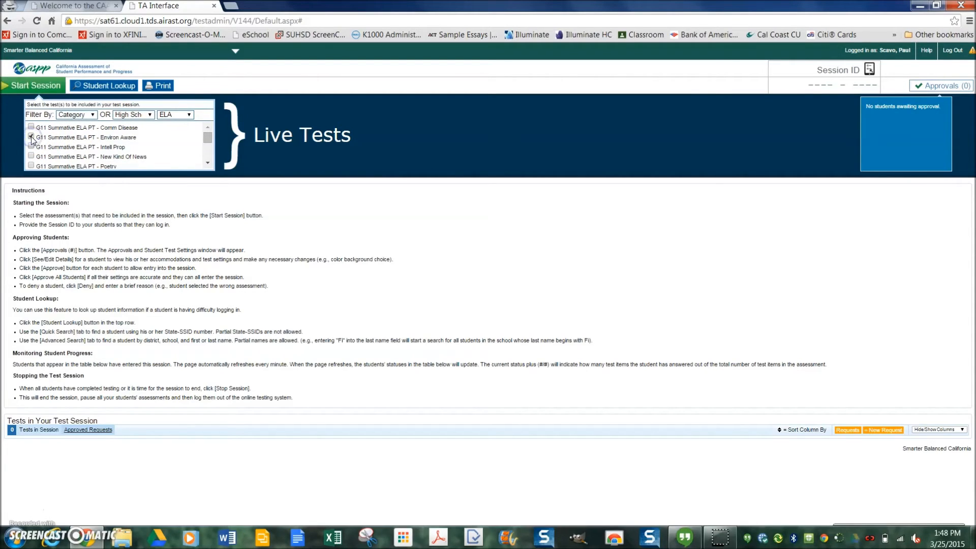
click(34, 86)
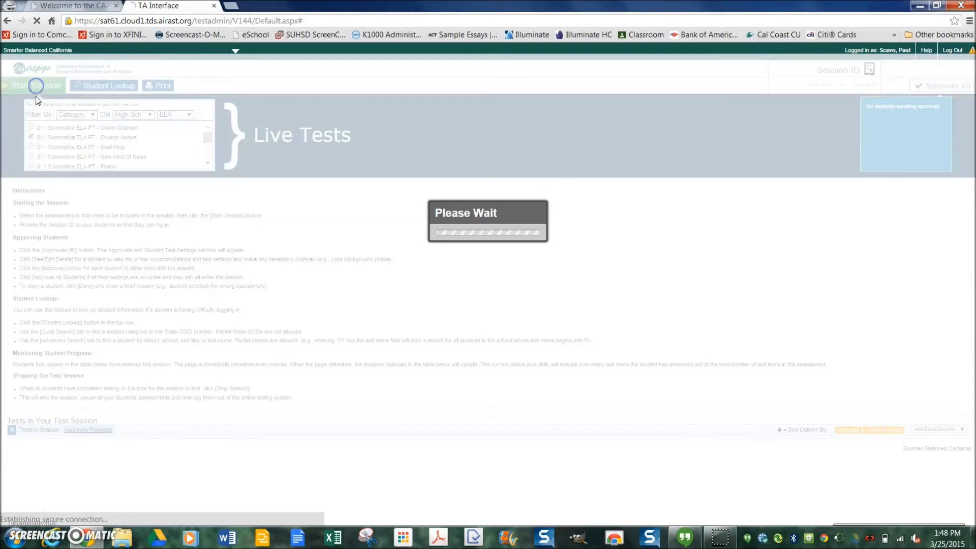
click(36, 85)
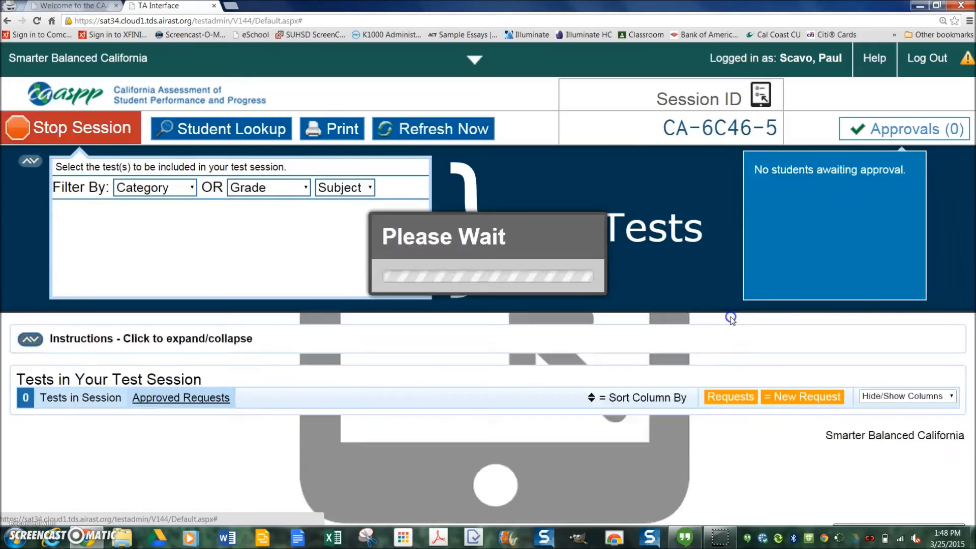
- Stop session CA-6C46-5 and log out, returning to the CAASPP Portal home page
click(70, 128)
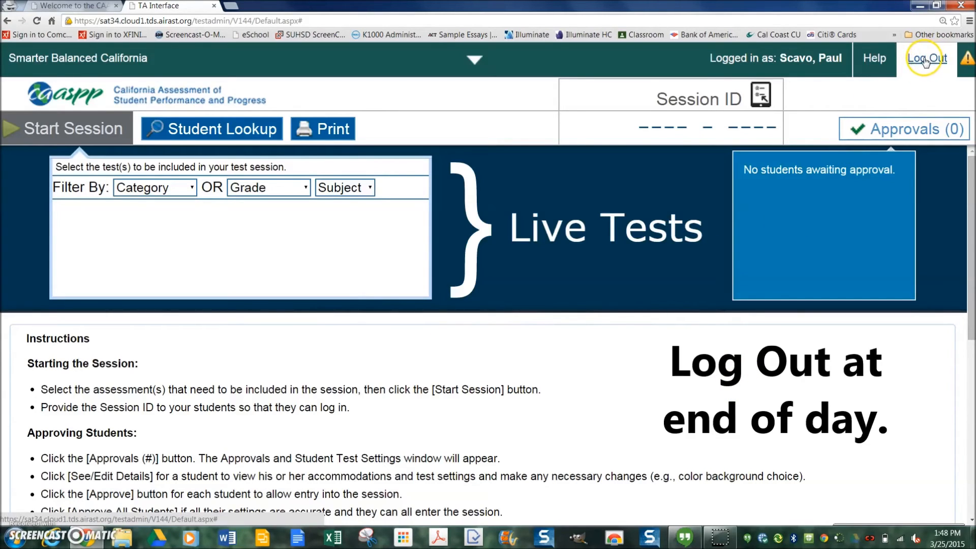
click(927, 58)
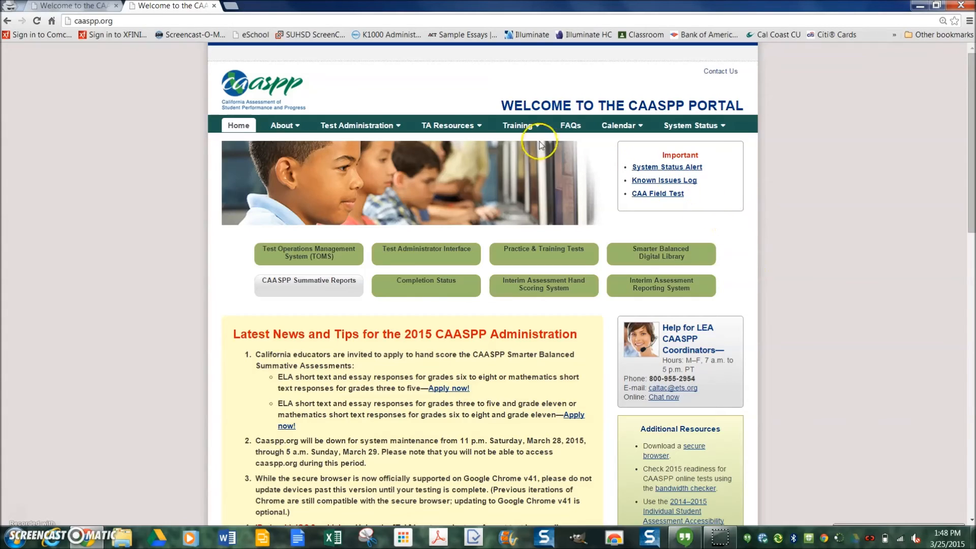
- Open the Monterey County Salinas Union High classroom activity assignments PDF from Summative Assessments
click(449, 125)
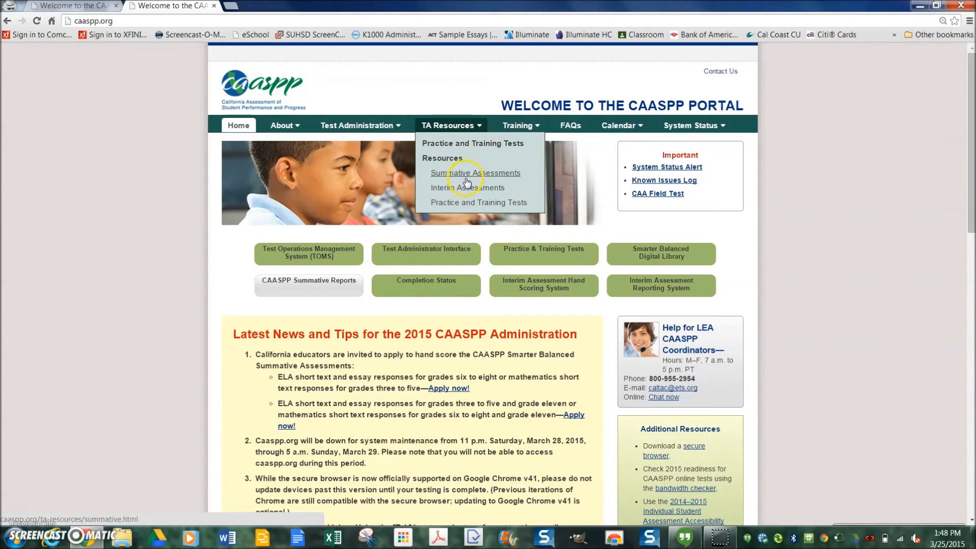
click(476, 173)
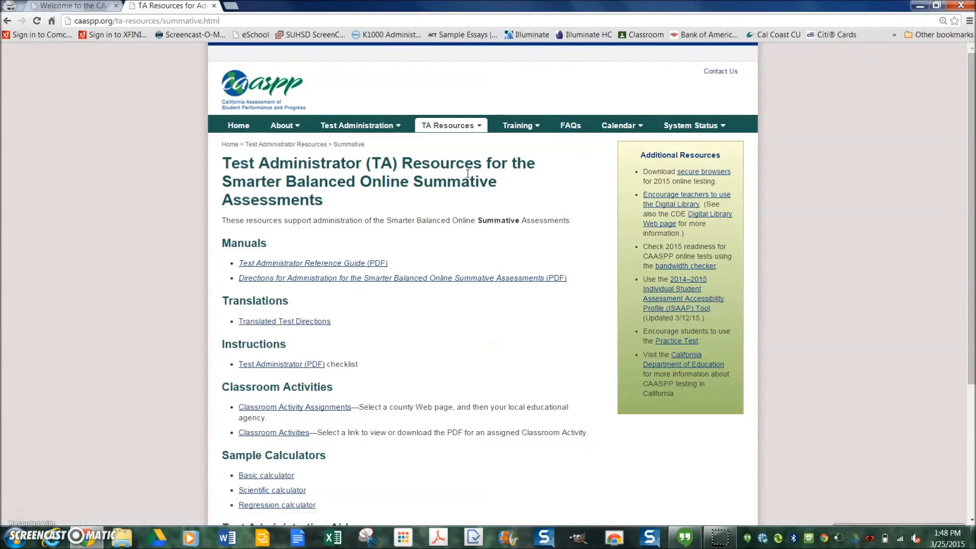
mouse_move(273, 415)
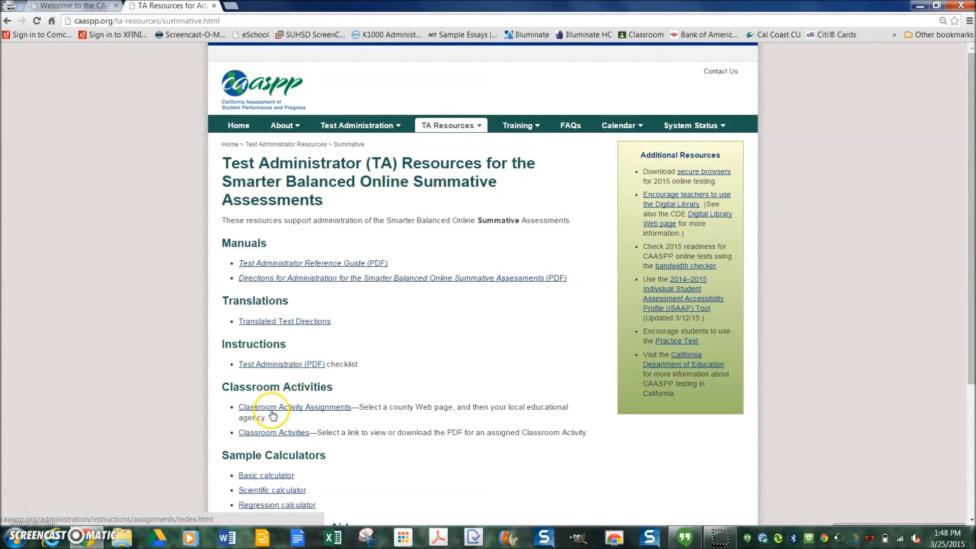
click(294, 408)
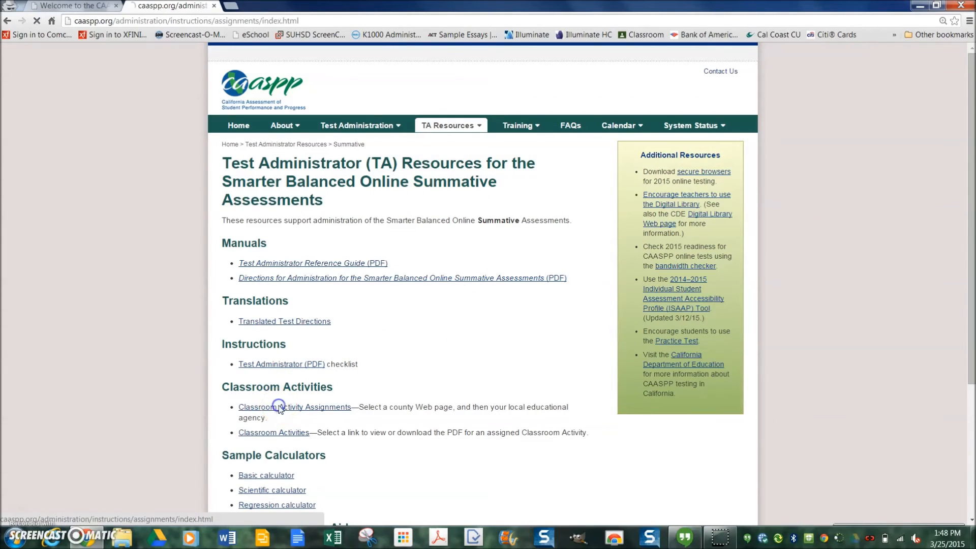
click(295, 407)
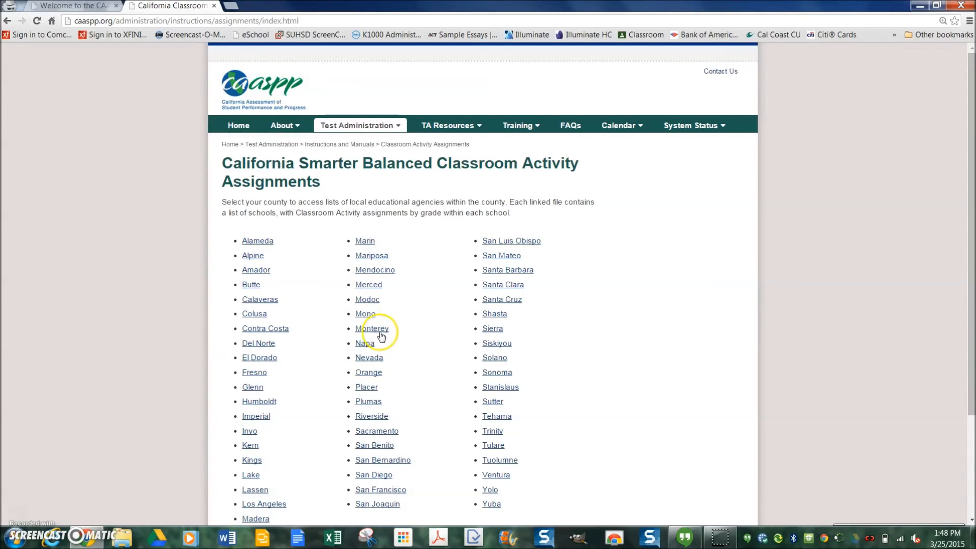
click(373, 328)
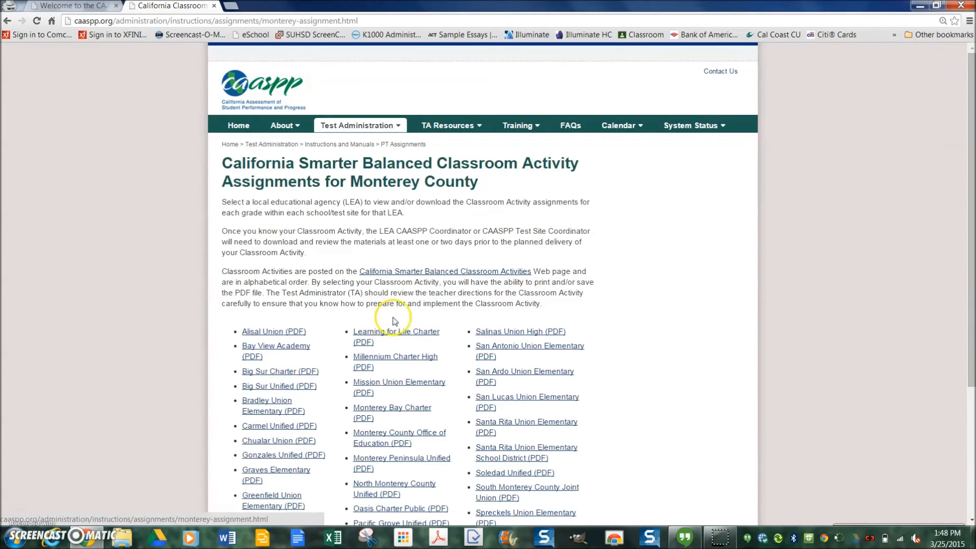
click(520, 332)
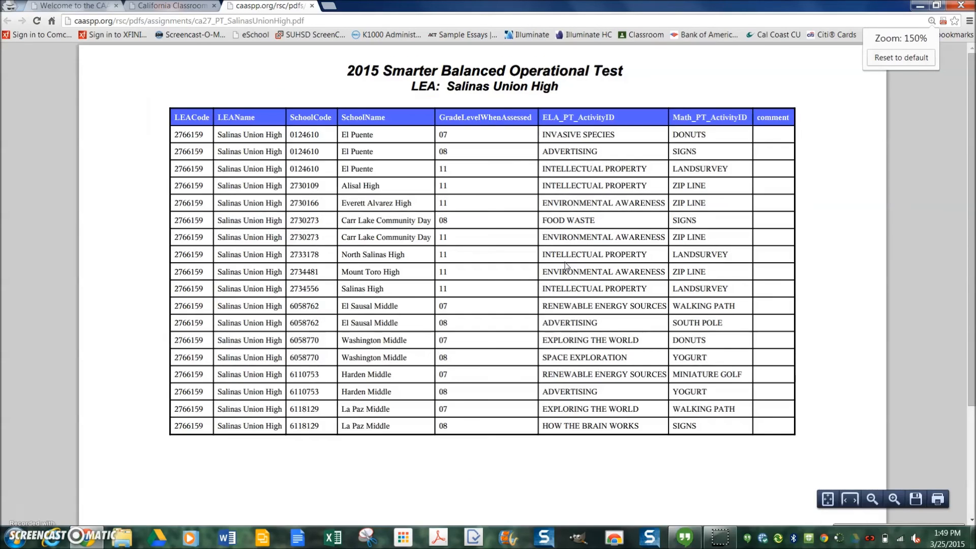
- Enlarge the Salinas Union High assignment table to read the grade 11 ELA tasks
click(869, 499)
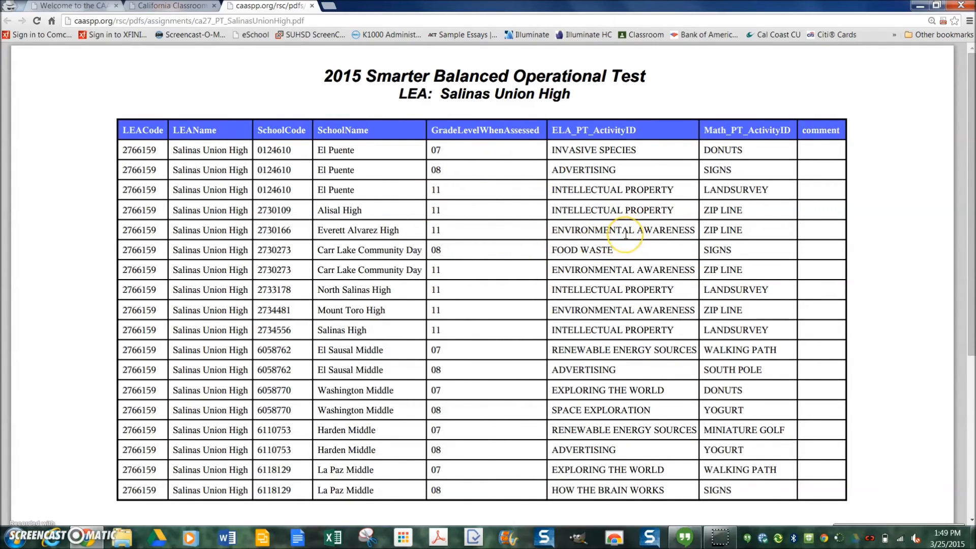
mouse_move(155, 13)
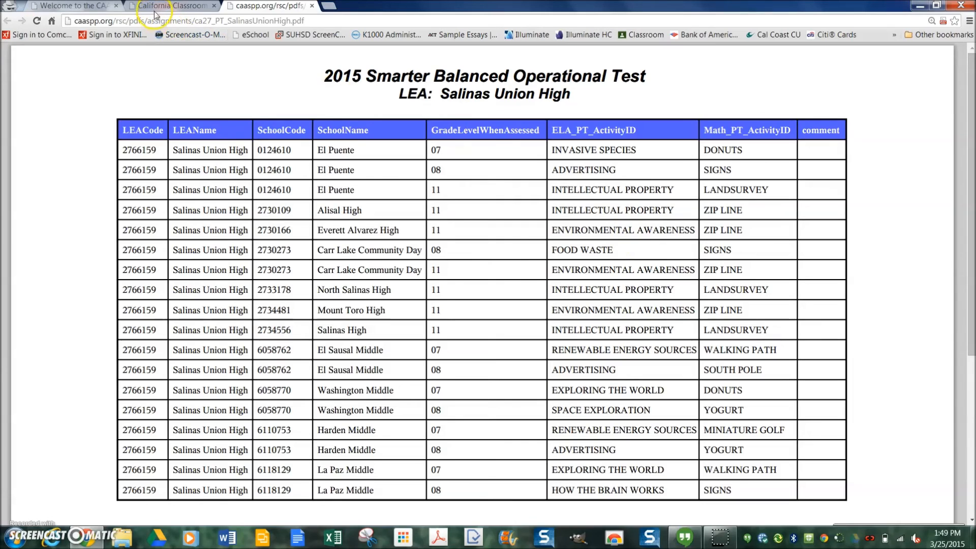
mouse_move(172, 6)
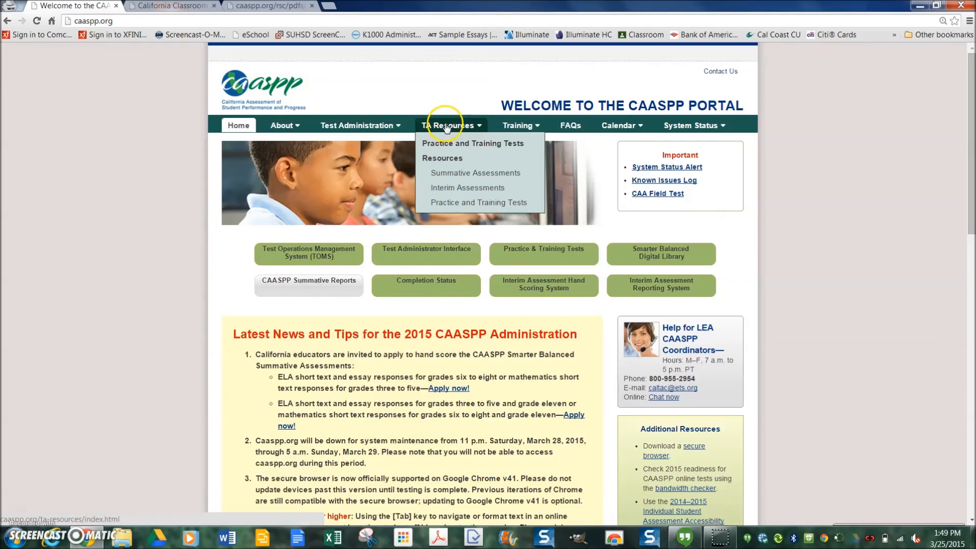
mouse_move(446, 161)
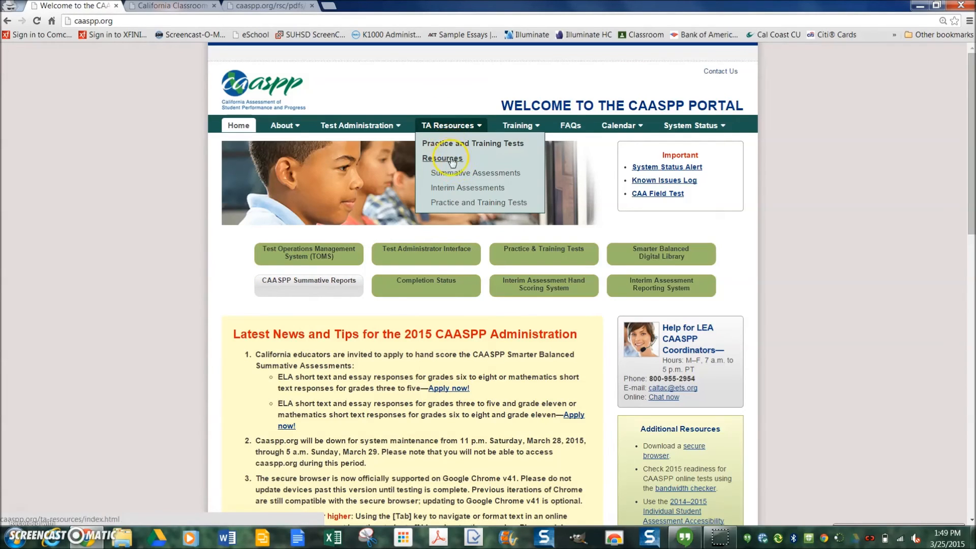
- From Summative Assessments' Classroom Activities ELA list, open the Communicable Diseases PDF
click(476, 175)
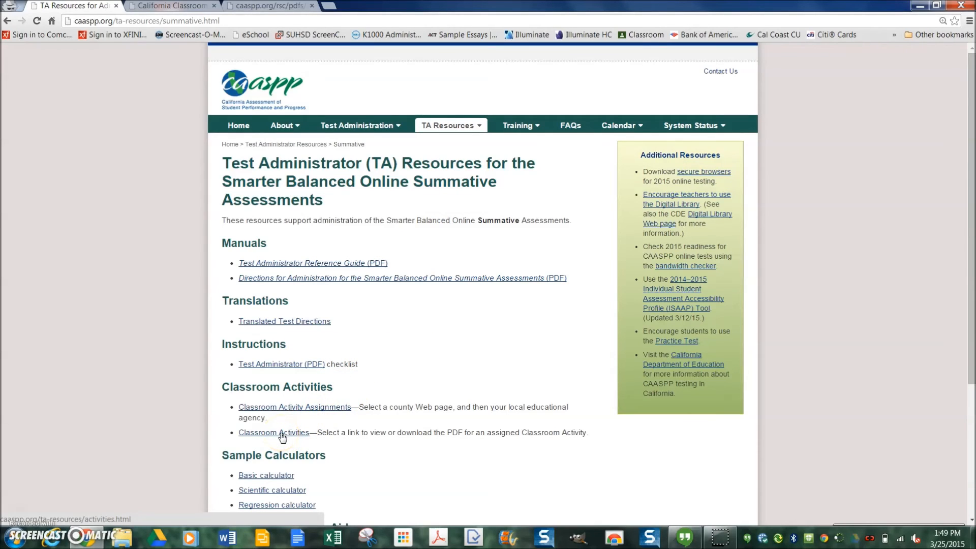
click(274, 432)
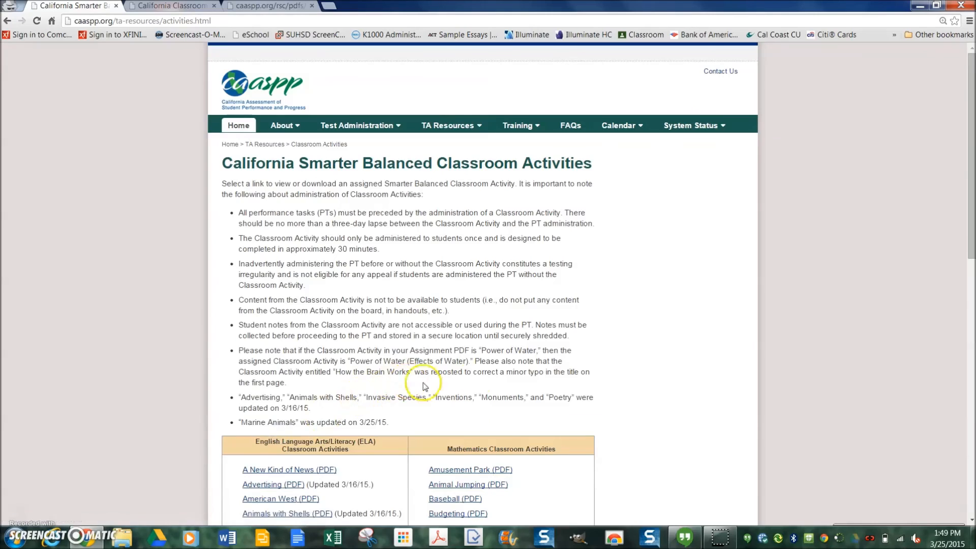
scroll(down, 3)
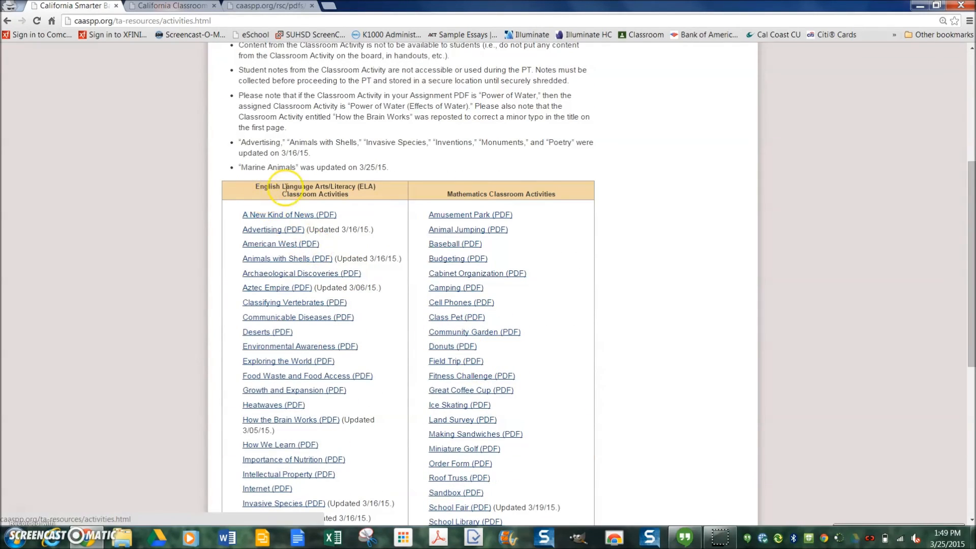
mouse_move(391, 394)
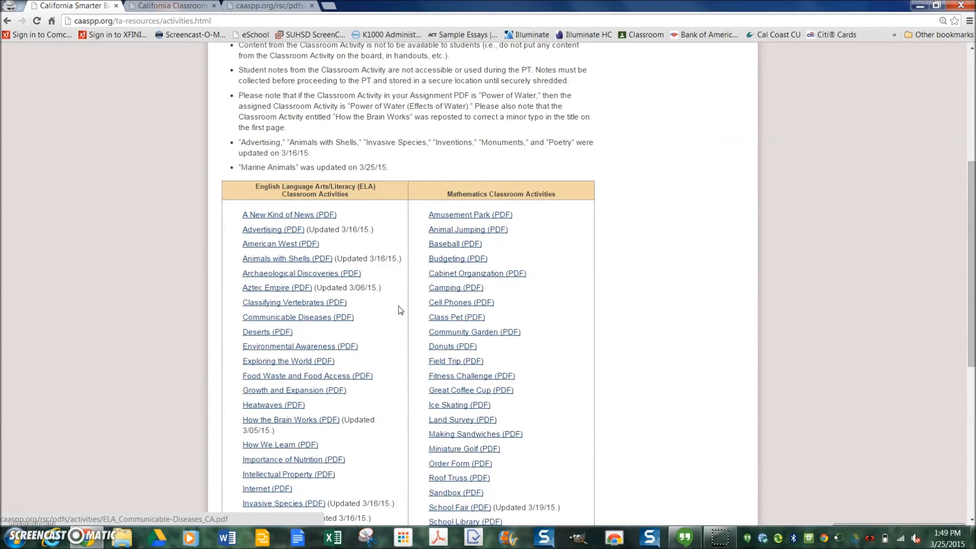
click(297, 317)
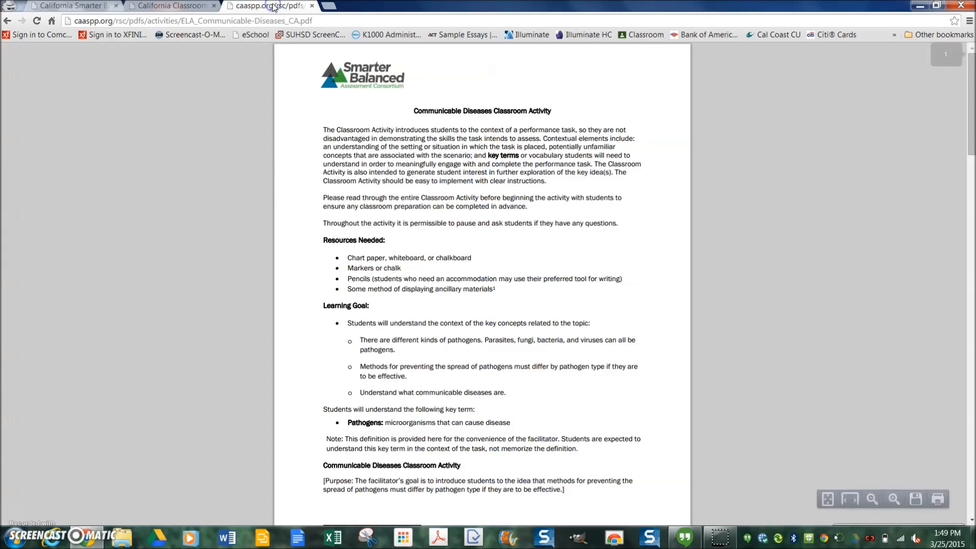
scroll(down, 3)
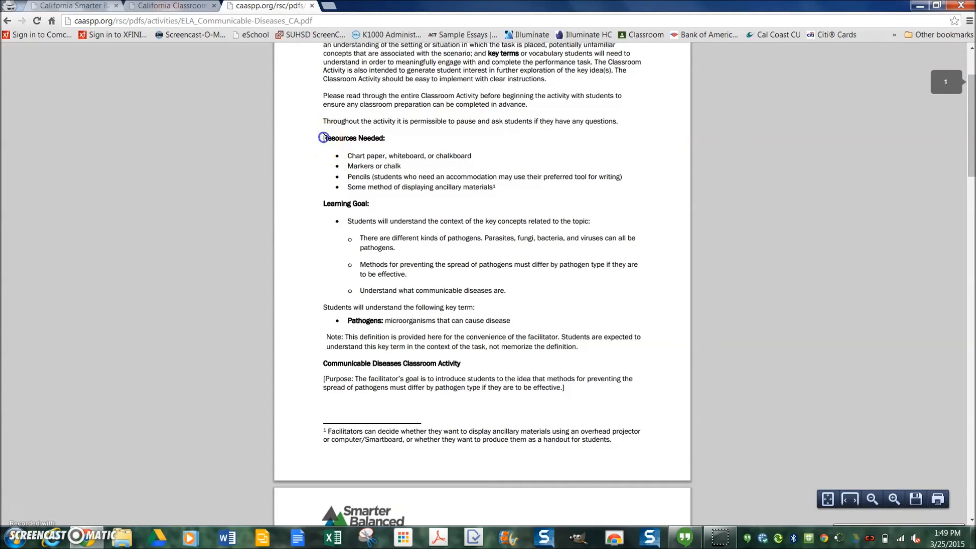
drag(323, 138, 496, 187)
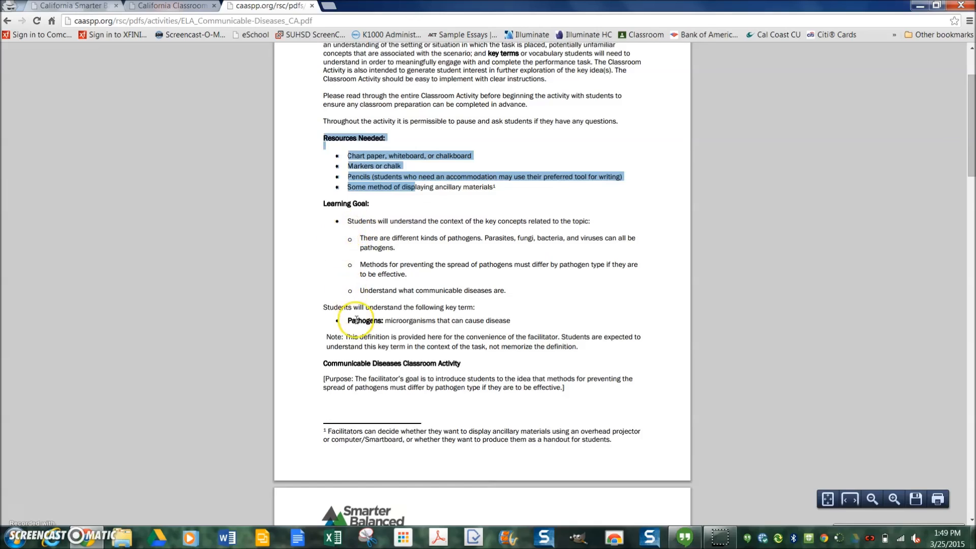
scroll(down, 3)
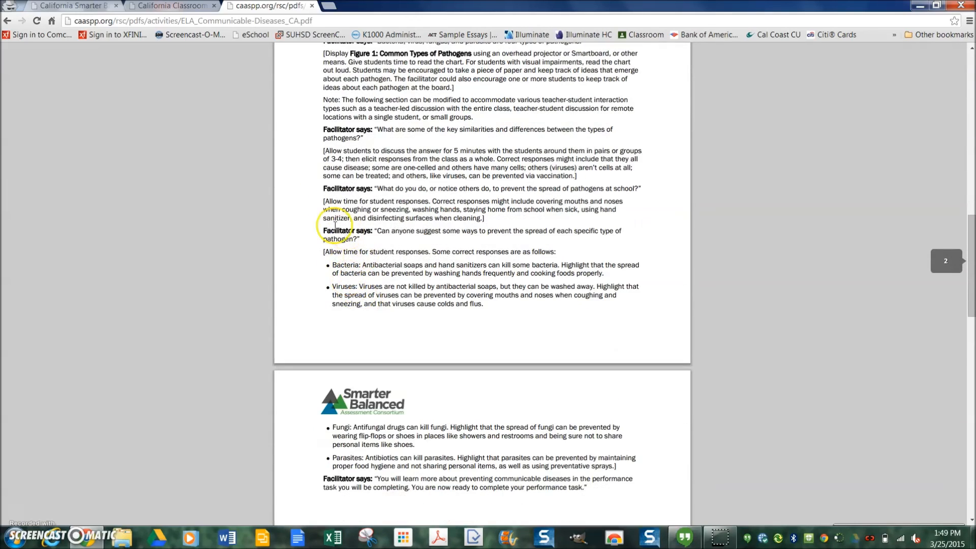
scroll(up, 3)
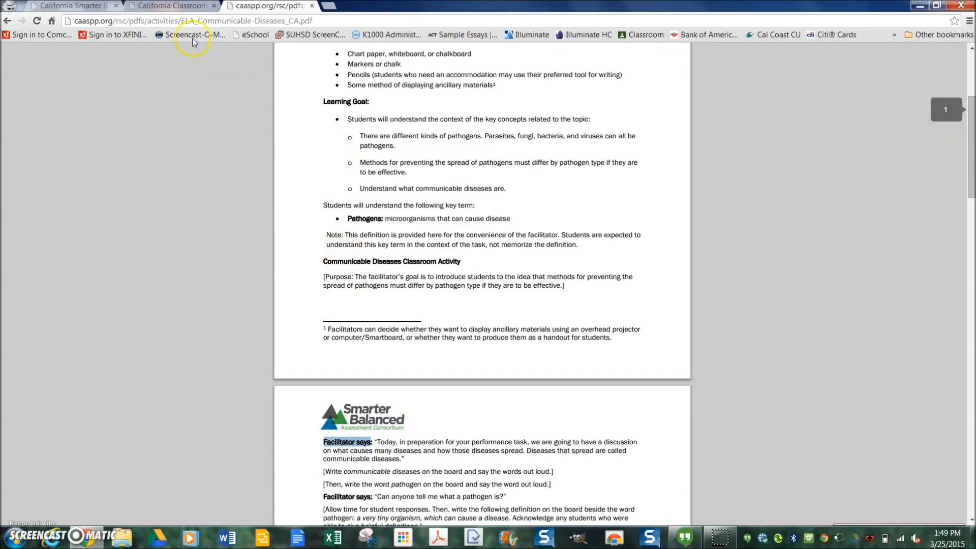